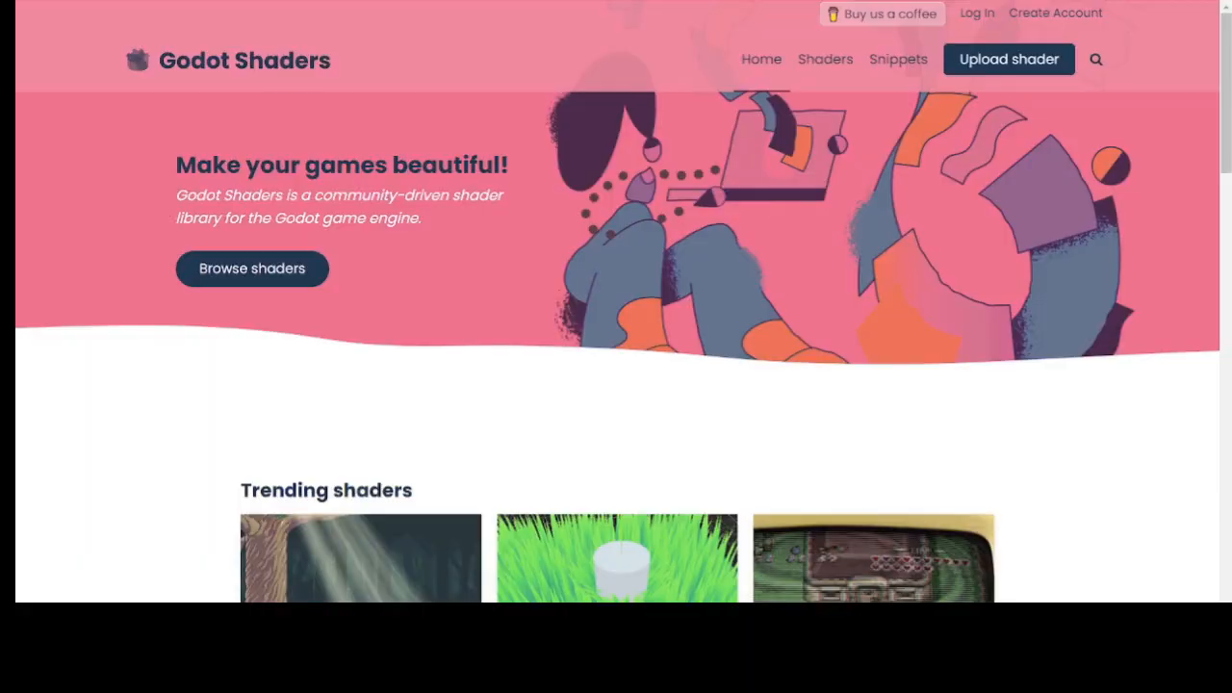
Search Godot Shaders for 'water' and browse the results
click(1095, 59)
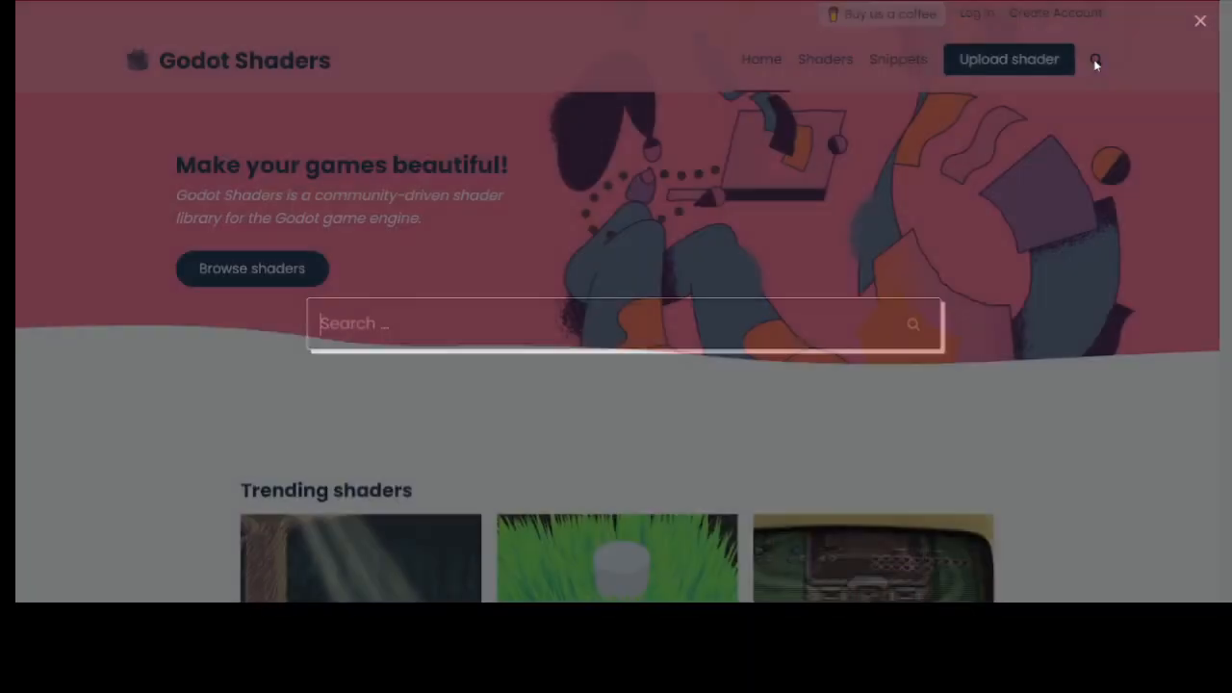
text(water)
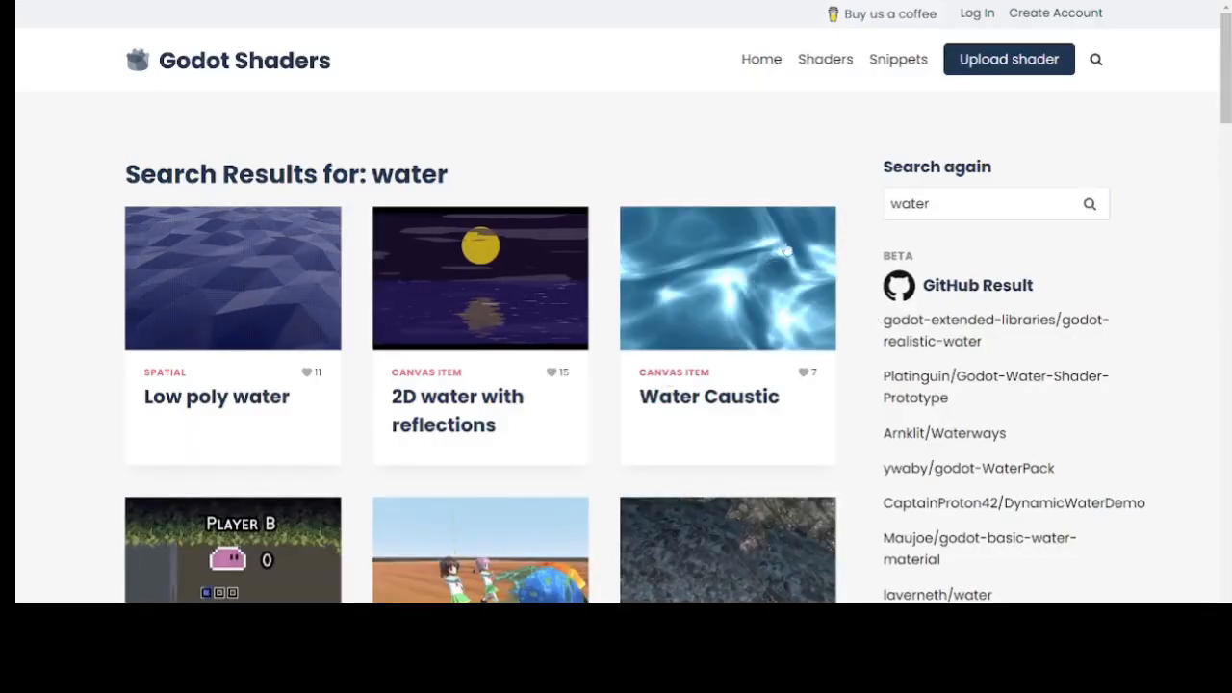
scroll(down, 3)
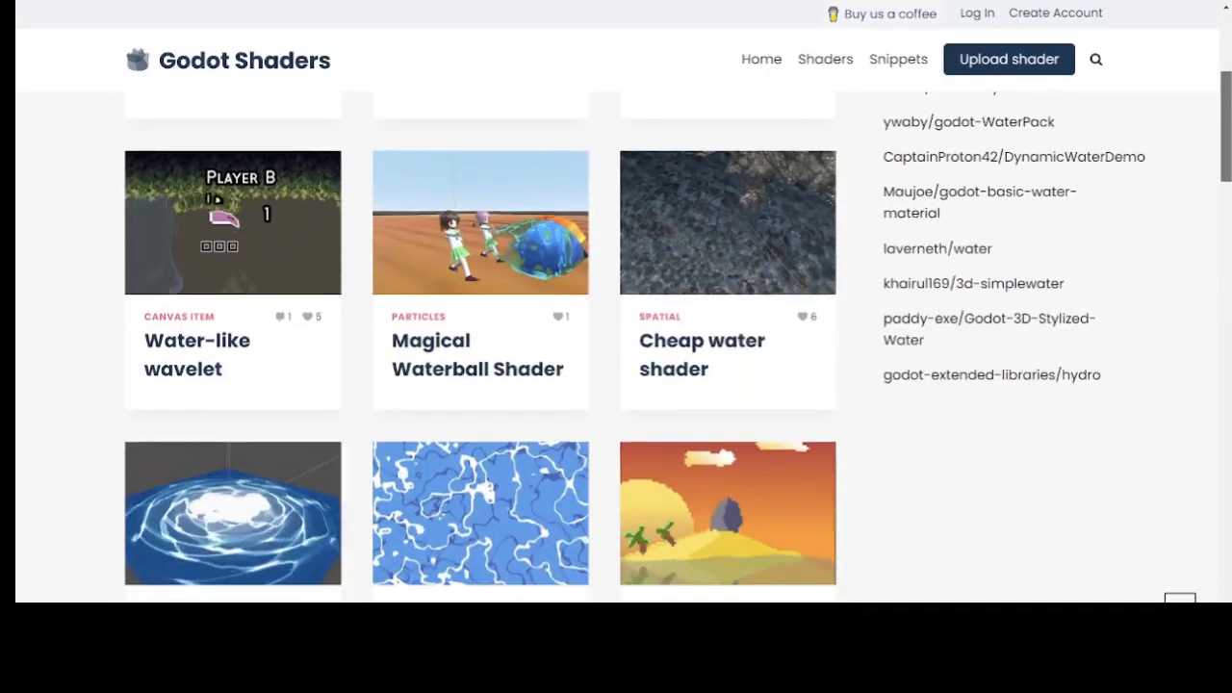
scroll(down, 3)
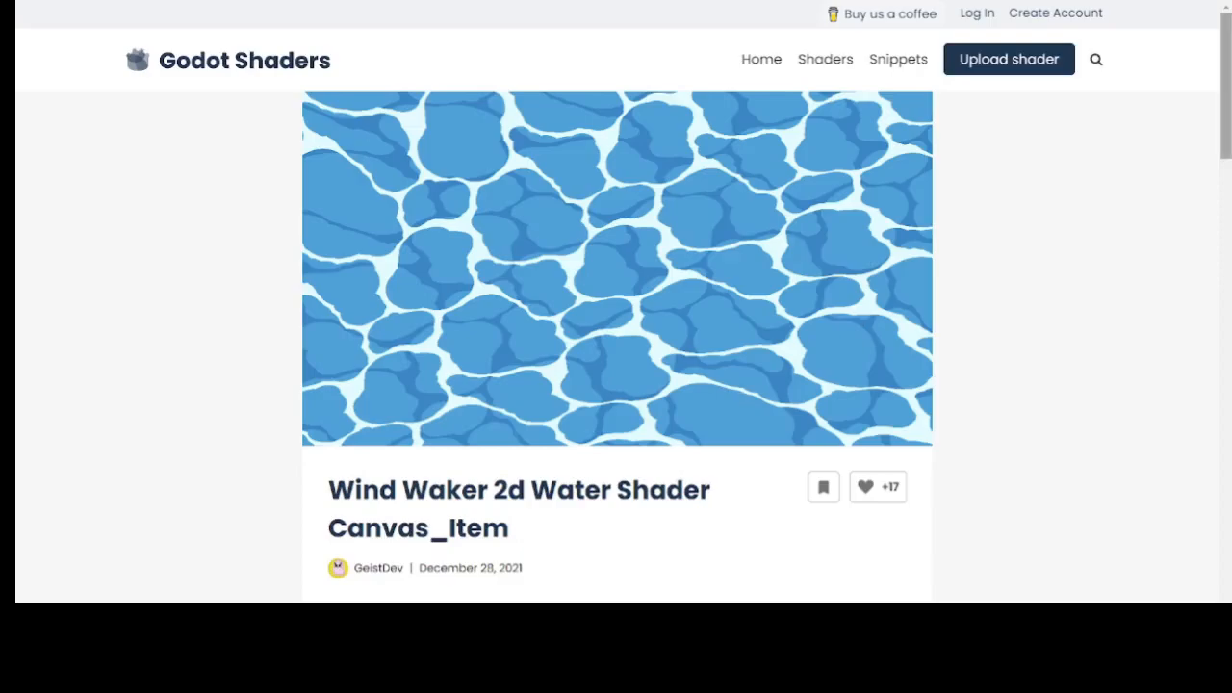
Copy the Wind Waker 2D water shader code from its page
scroll(down, 3)
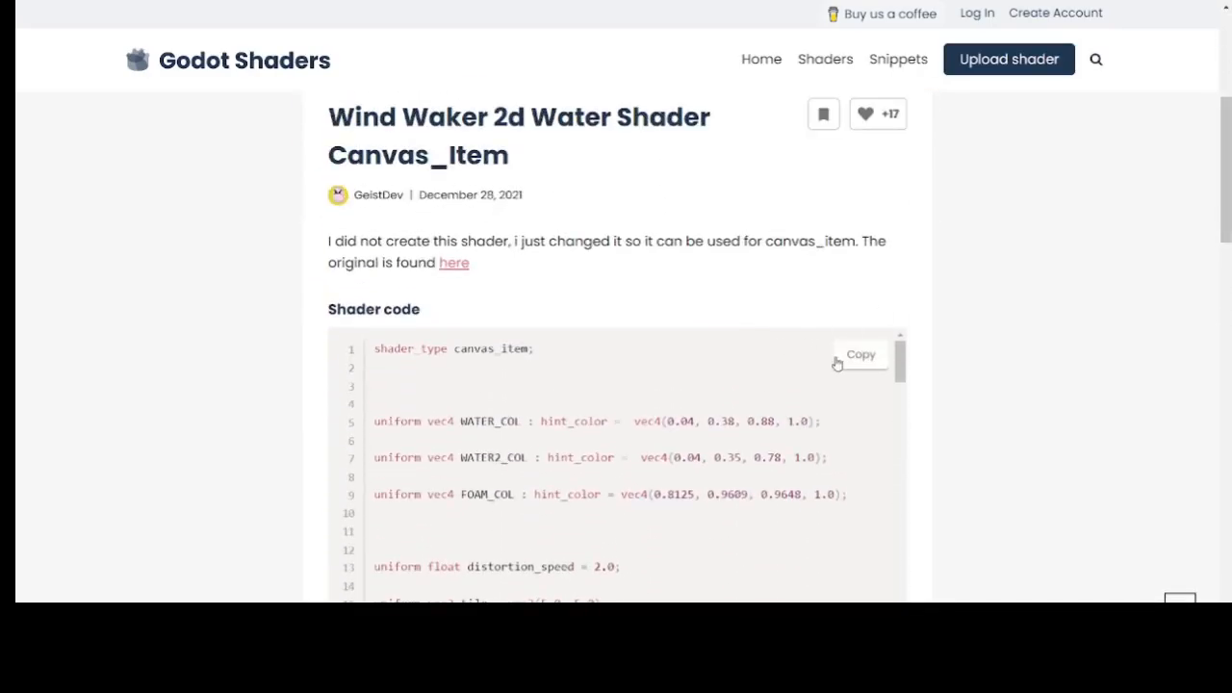
click(860, 354)
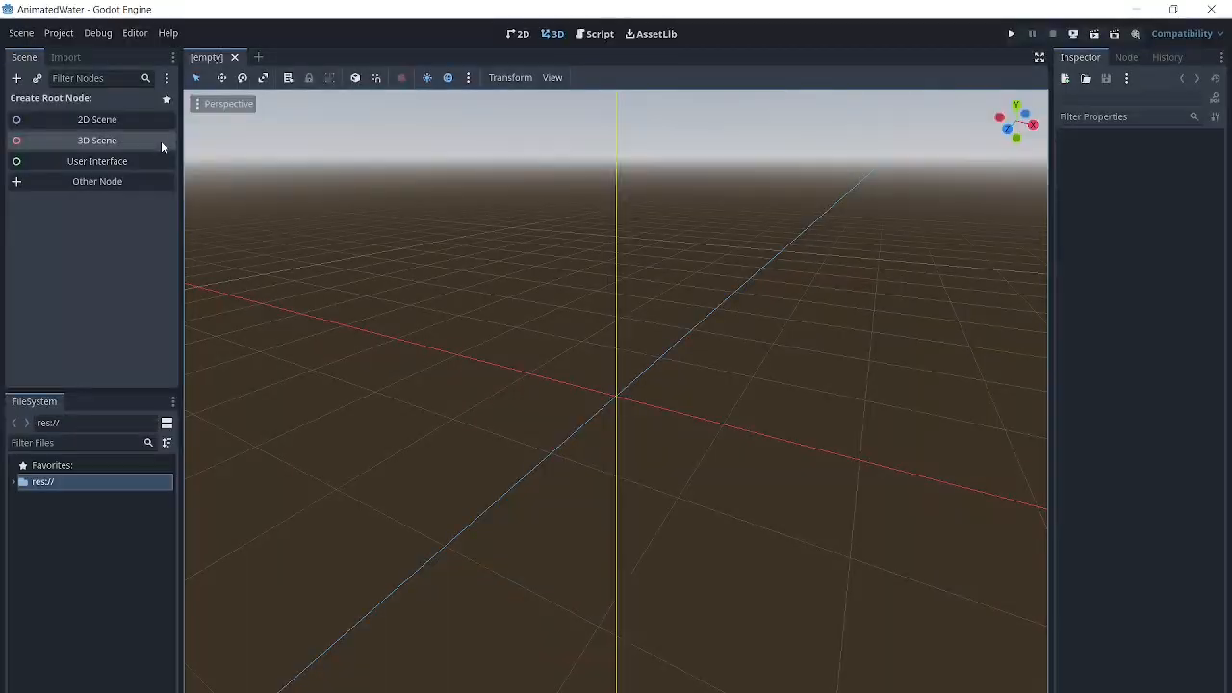
Create a Node3D root with a MeshInstance3D child using a new PlaneMesh
click(96, 140)
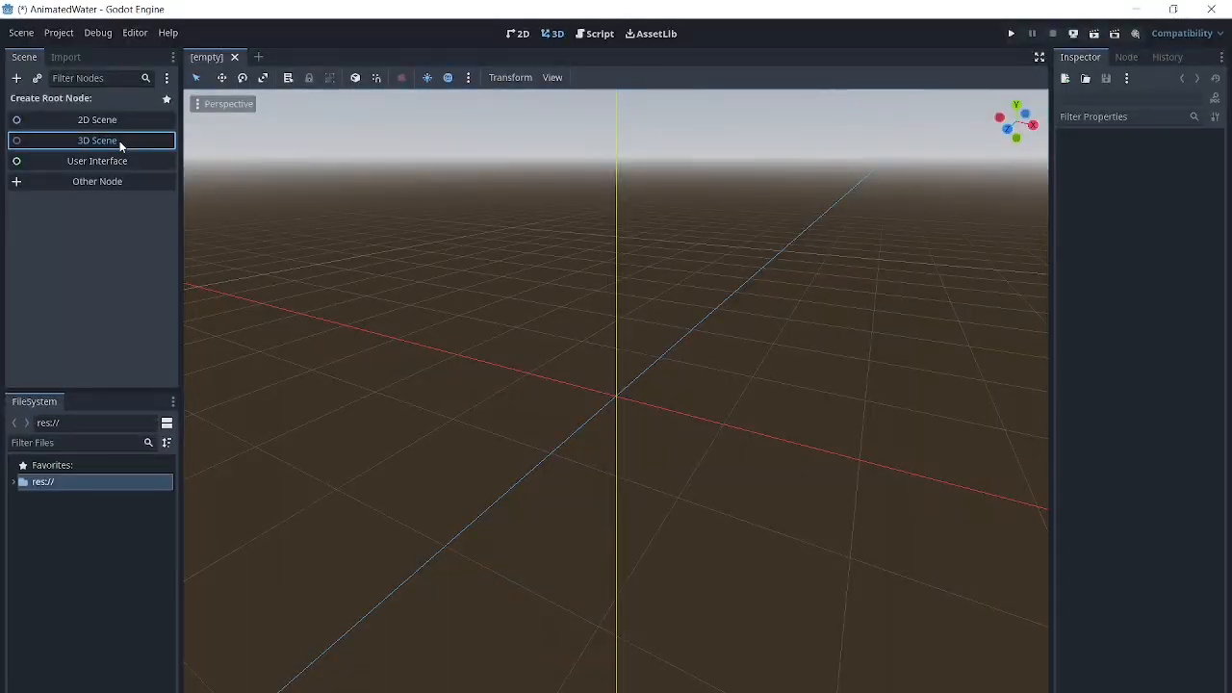
click(96, 140)
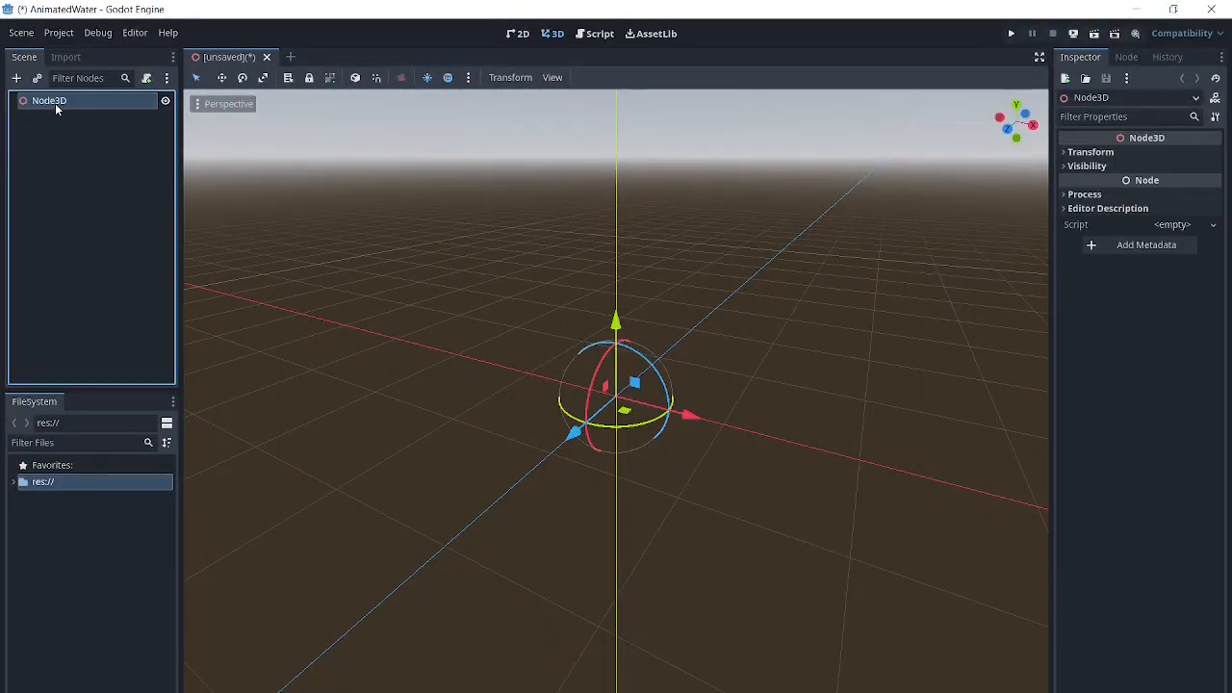
mouse_move(49, 100)
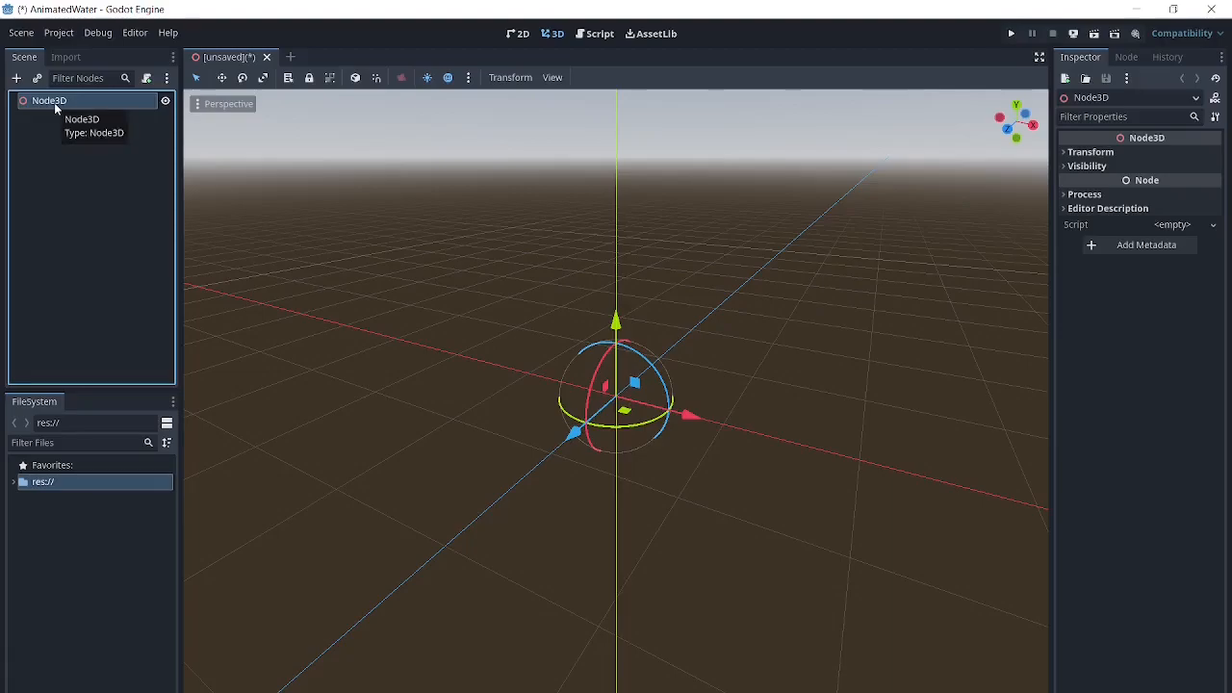
click(16, 78)
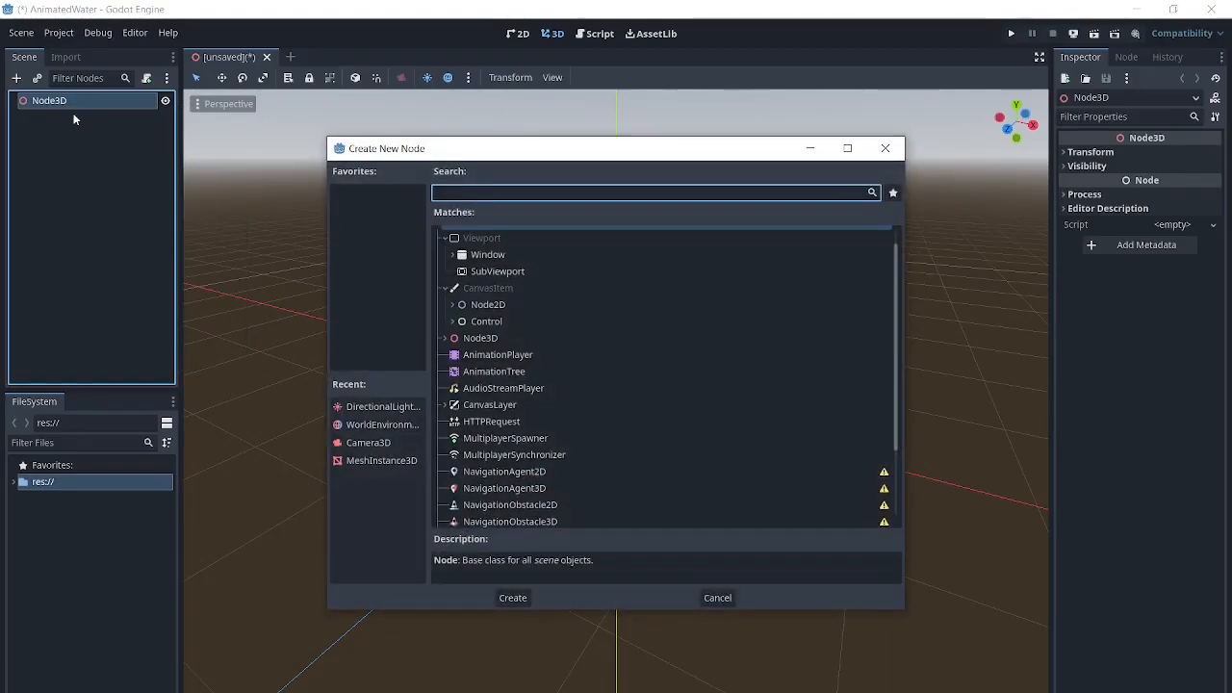
text(mesh)
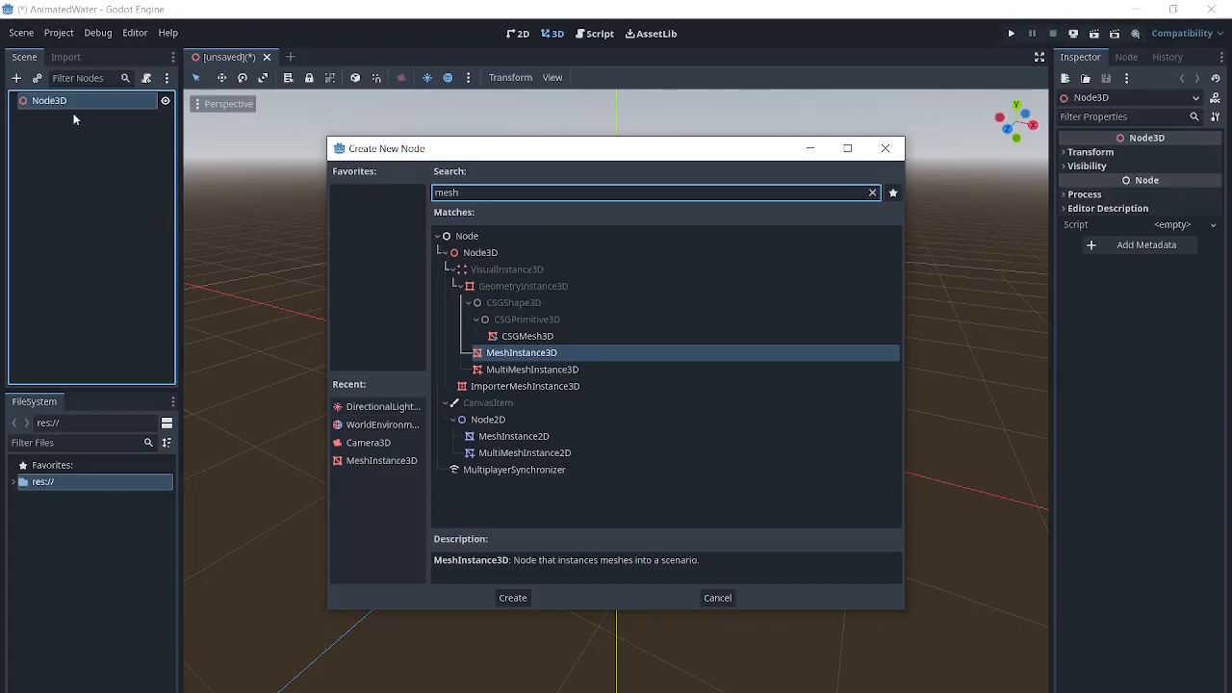
click(512, 597)
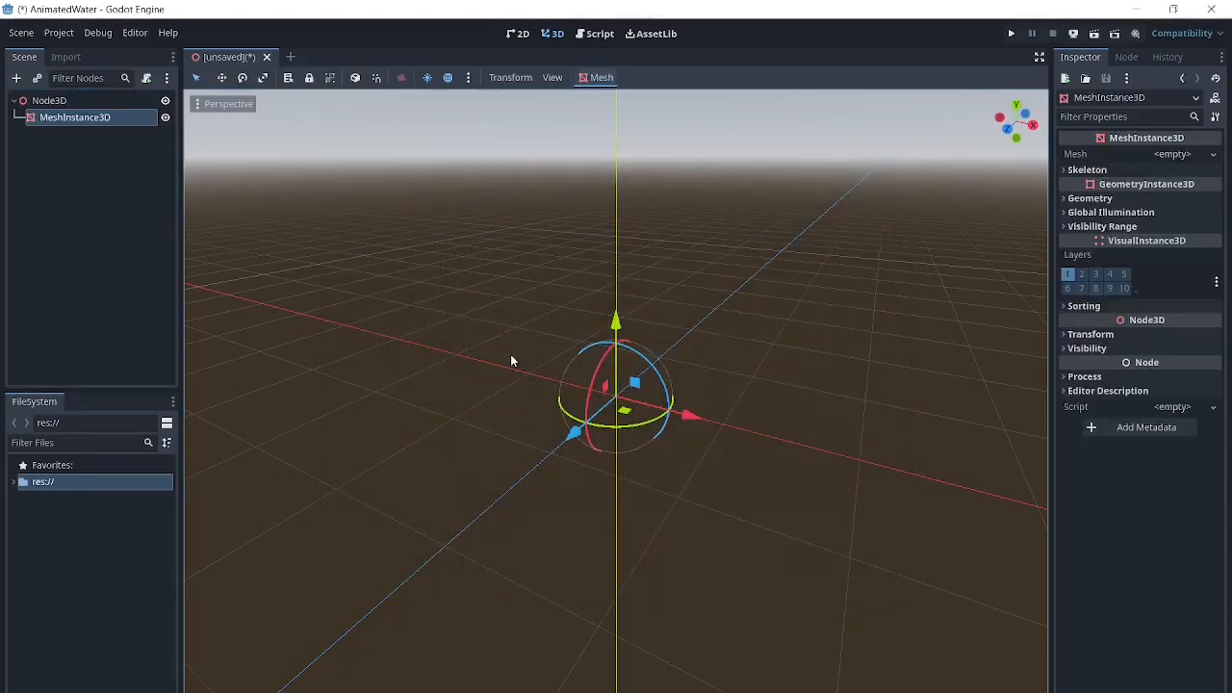
click(1172, 154)
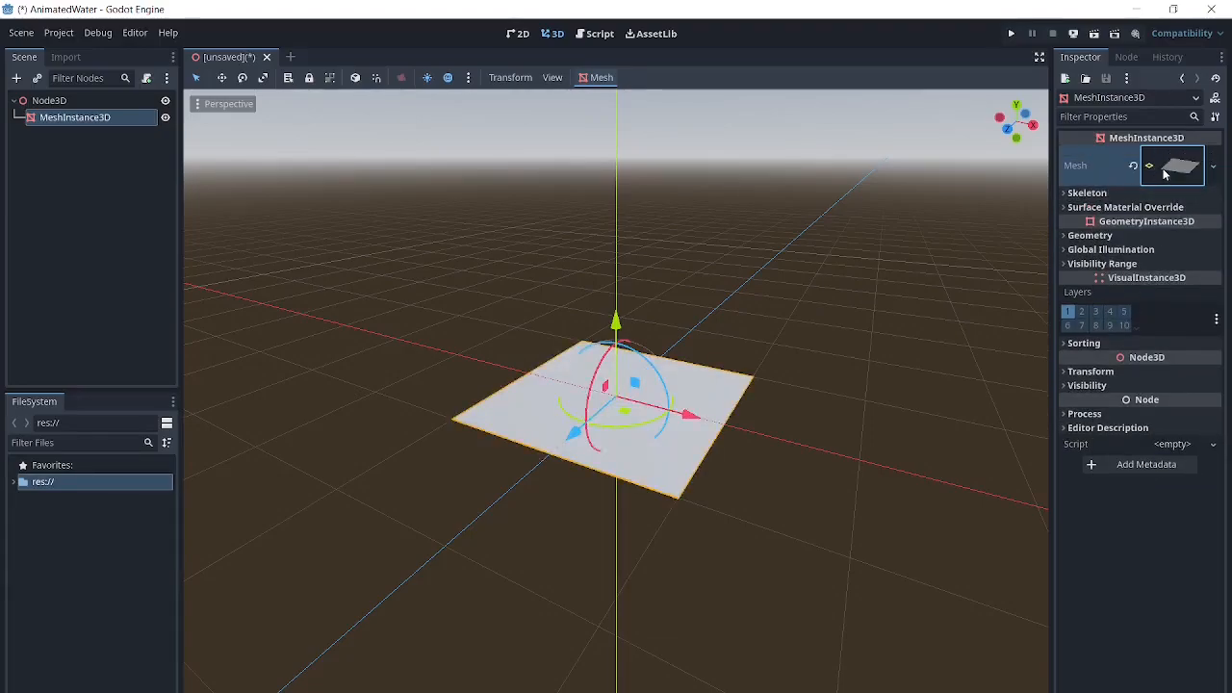
Set the PlaneMesh size to 20 by 20 and reselect MeshInstance3D
click(1173, 164)
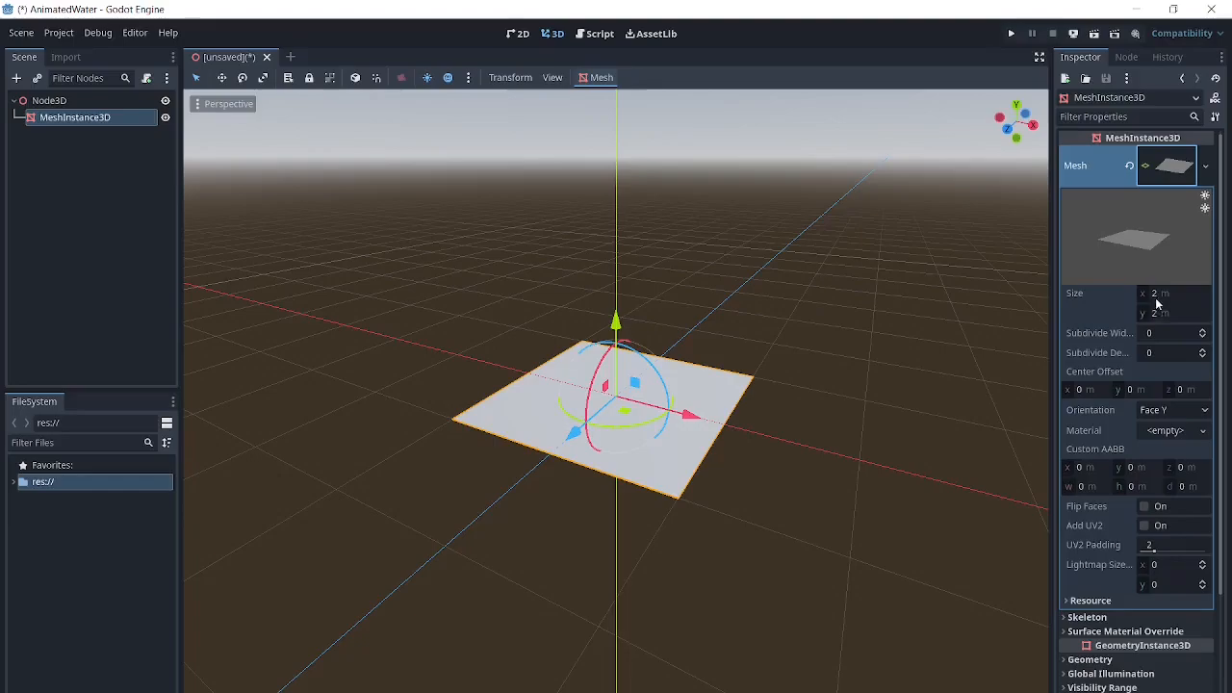
click(1165, 294)
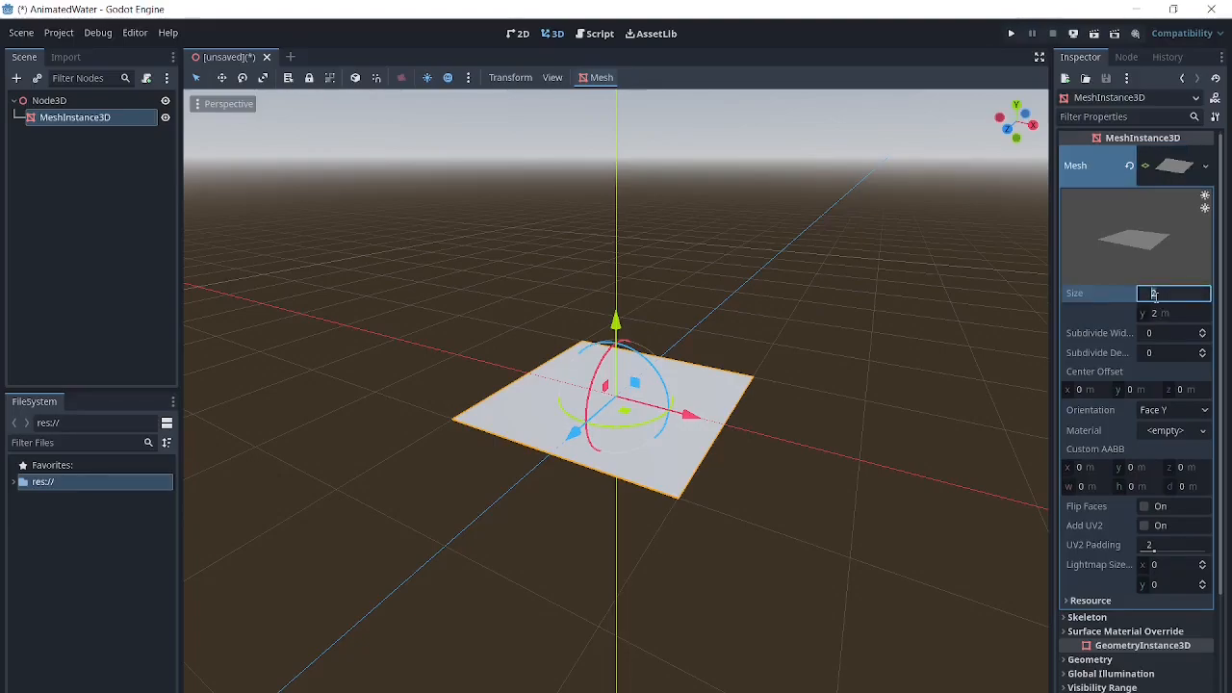
text(20)
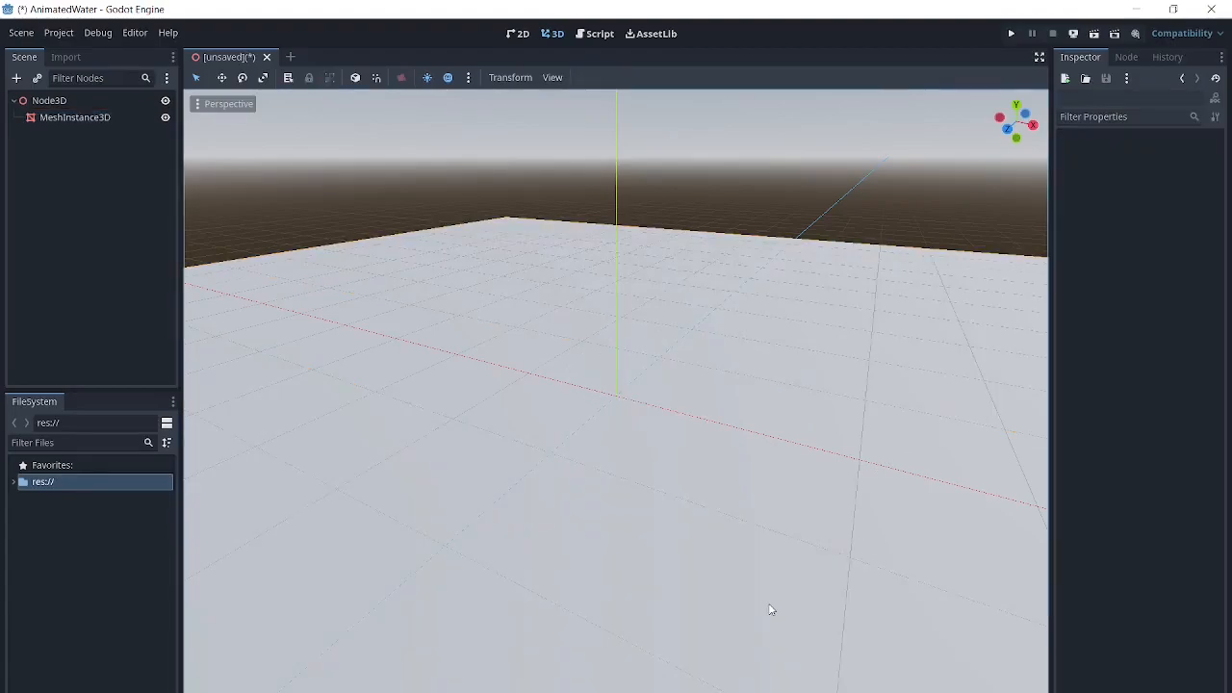
click(75, 117)
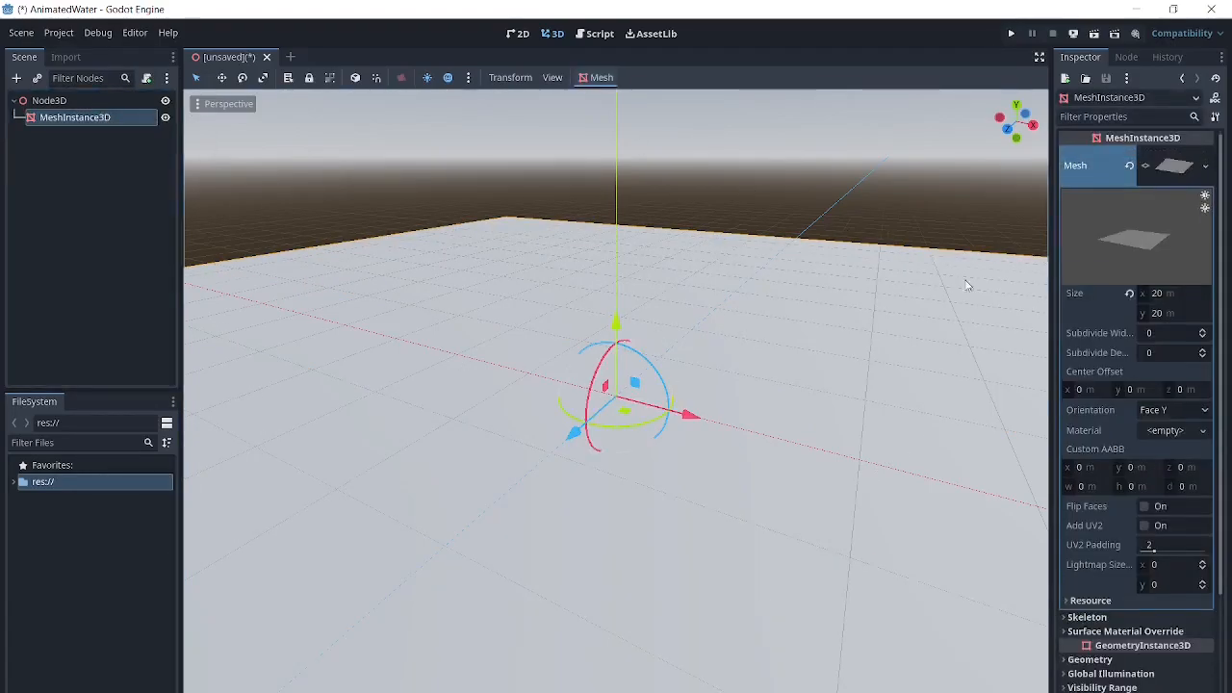
scroll(down, 3)
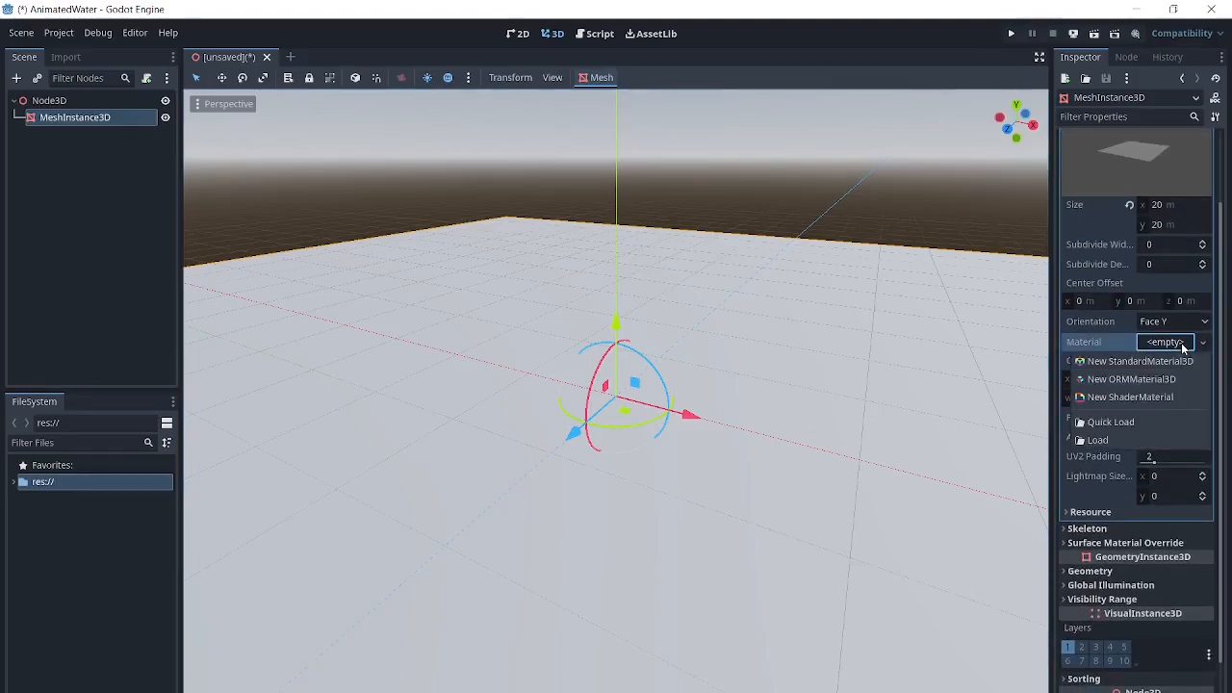
mouse_move(1111, 397)
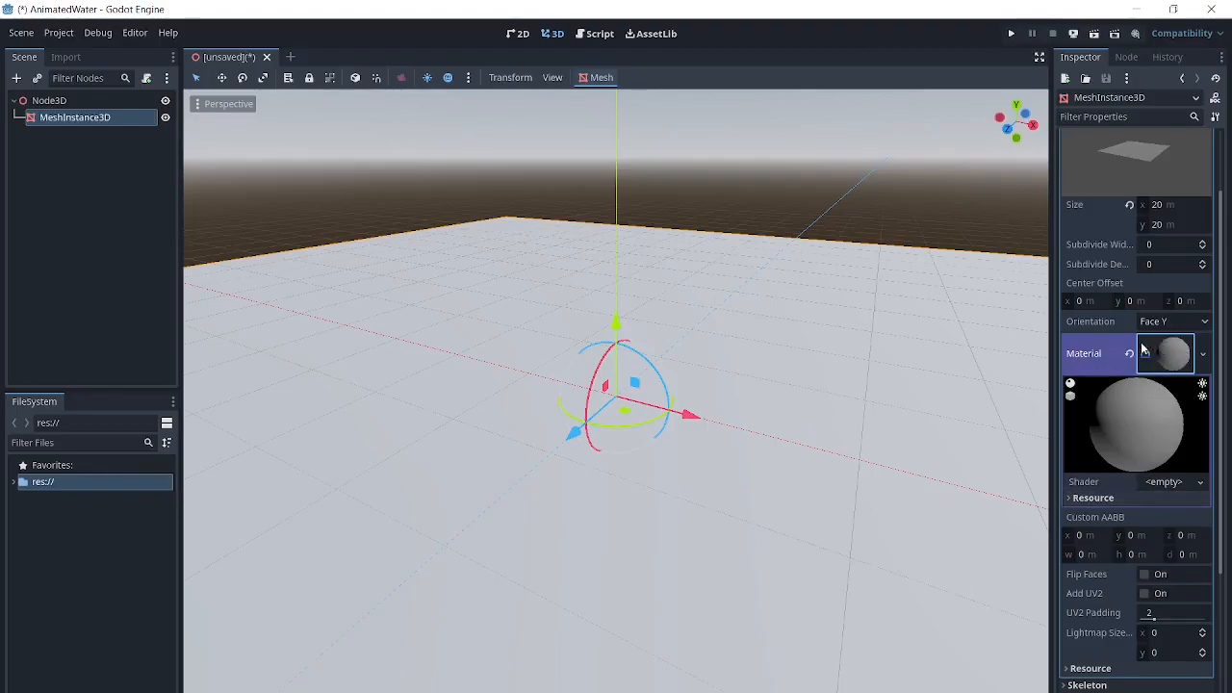
Create a new shader res://ocean.gdshader for the plane's material
click(1163, 481)
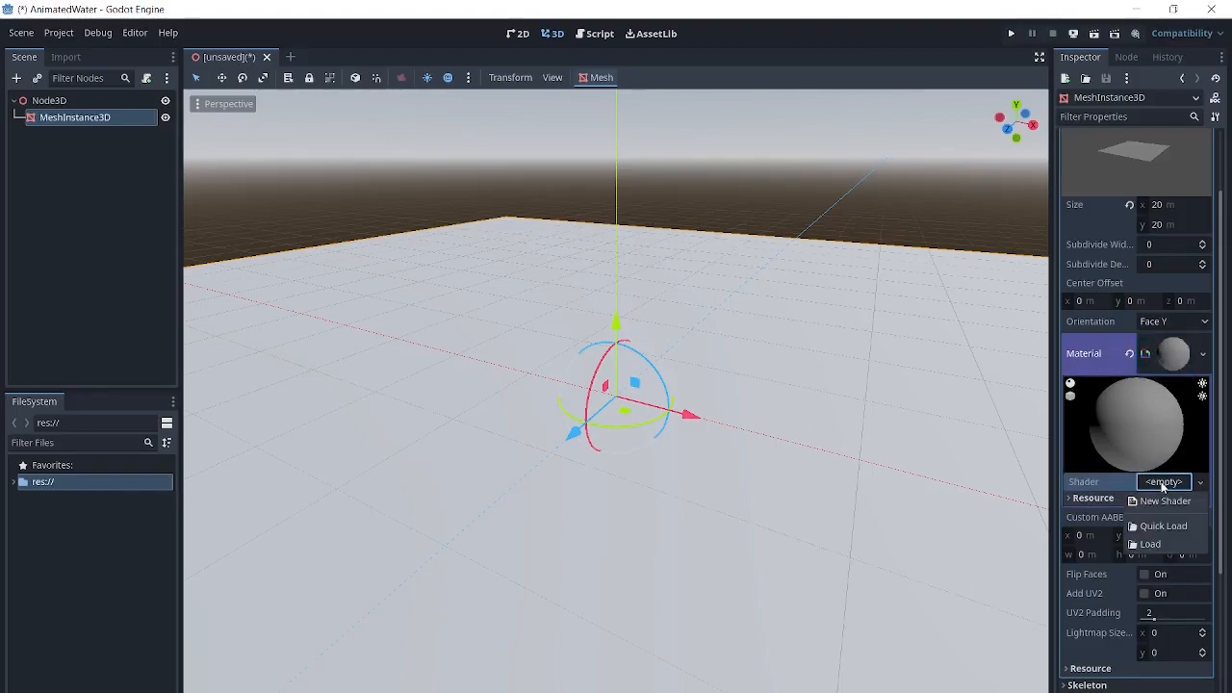
click(1164, 500)
text(res://ocean.gdshader)
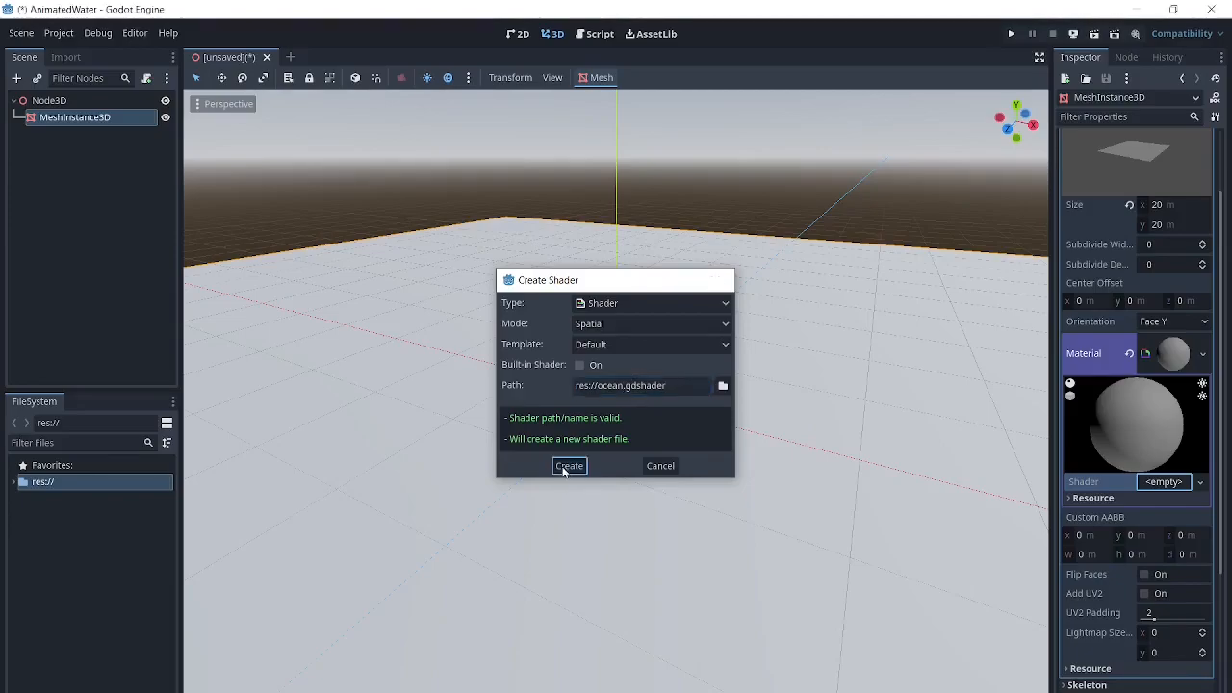
click(570, 464)
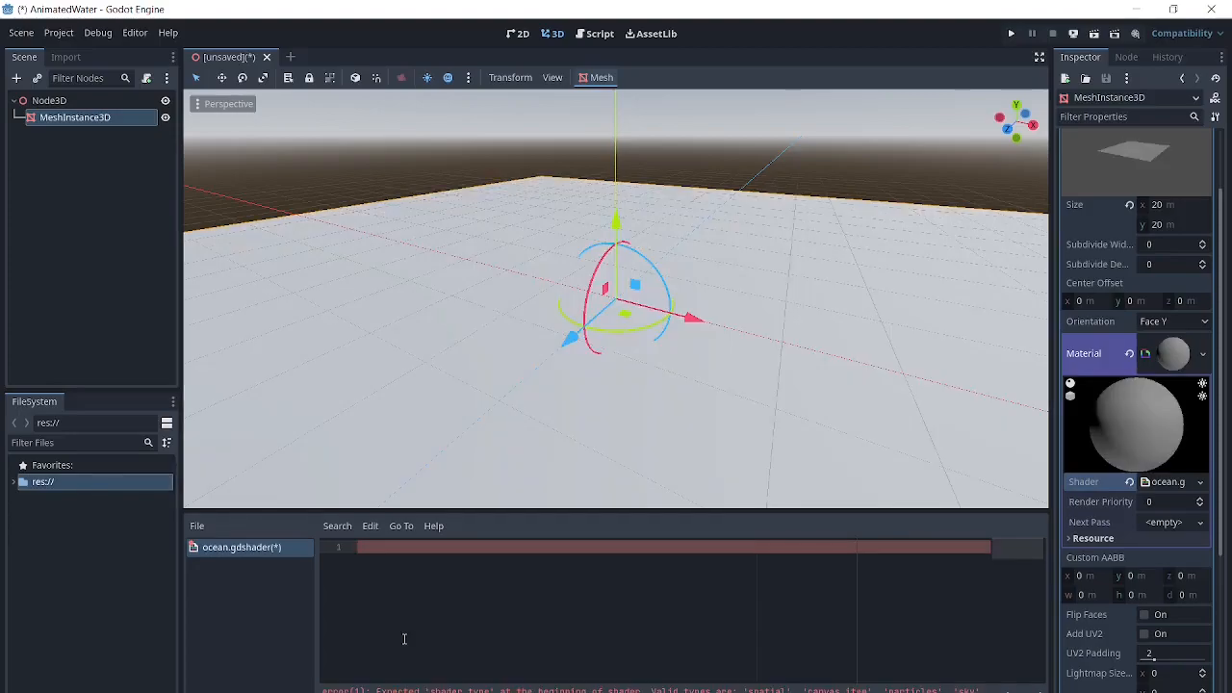
Paste the water code, set shader_type spatial, and use source_color
scroll(down, 3)
text(shader_type c)
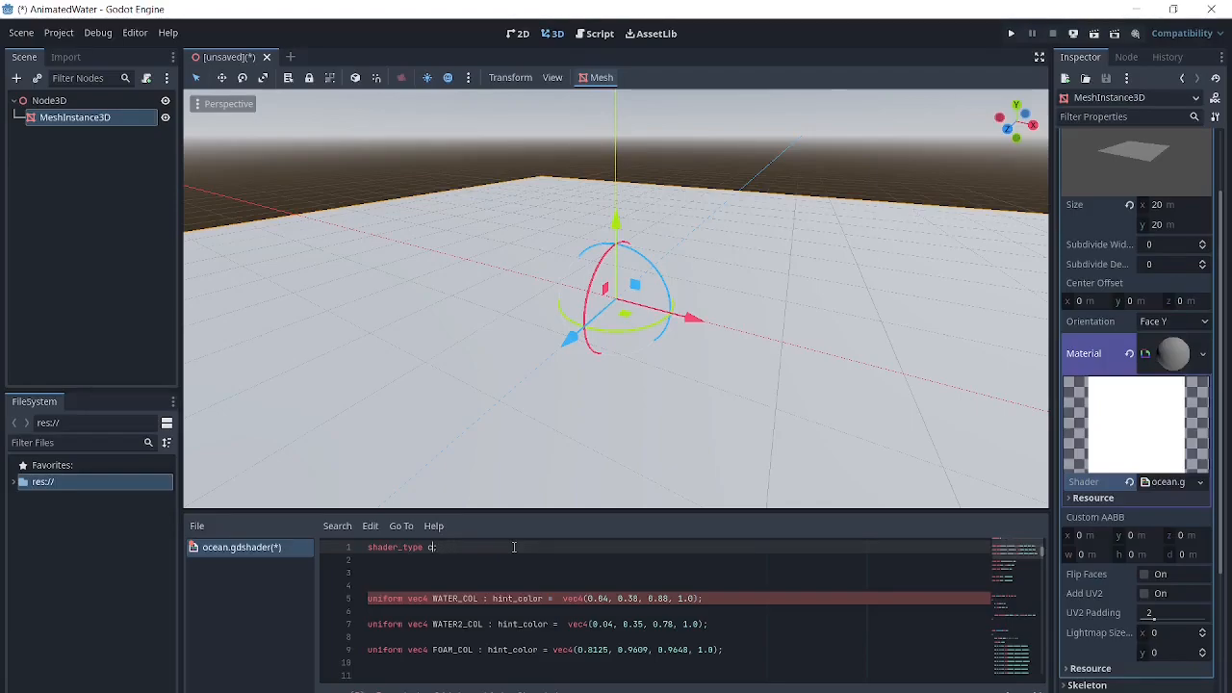
text(spatial;)
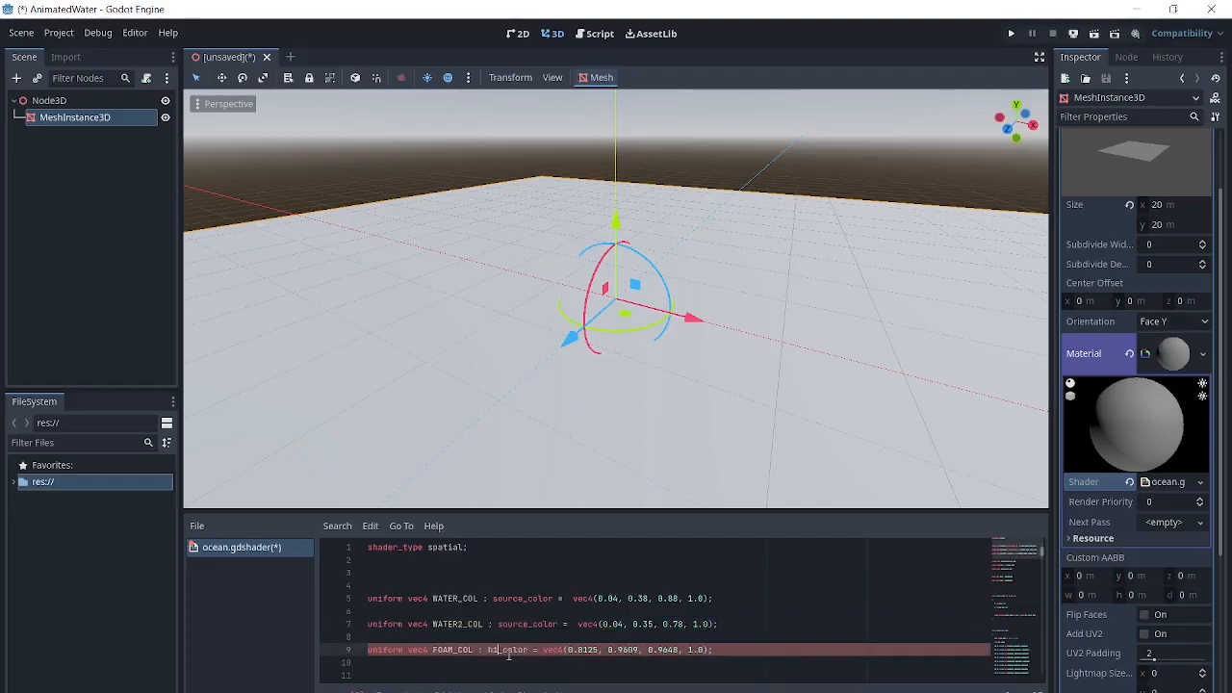
text(source_color)
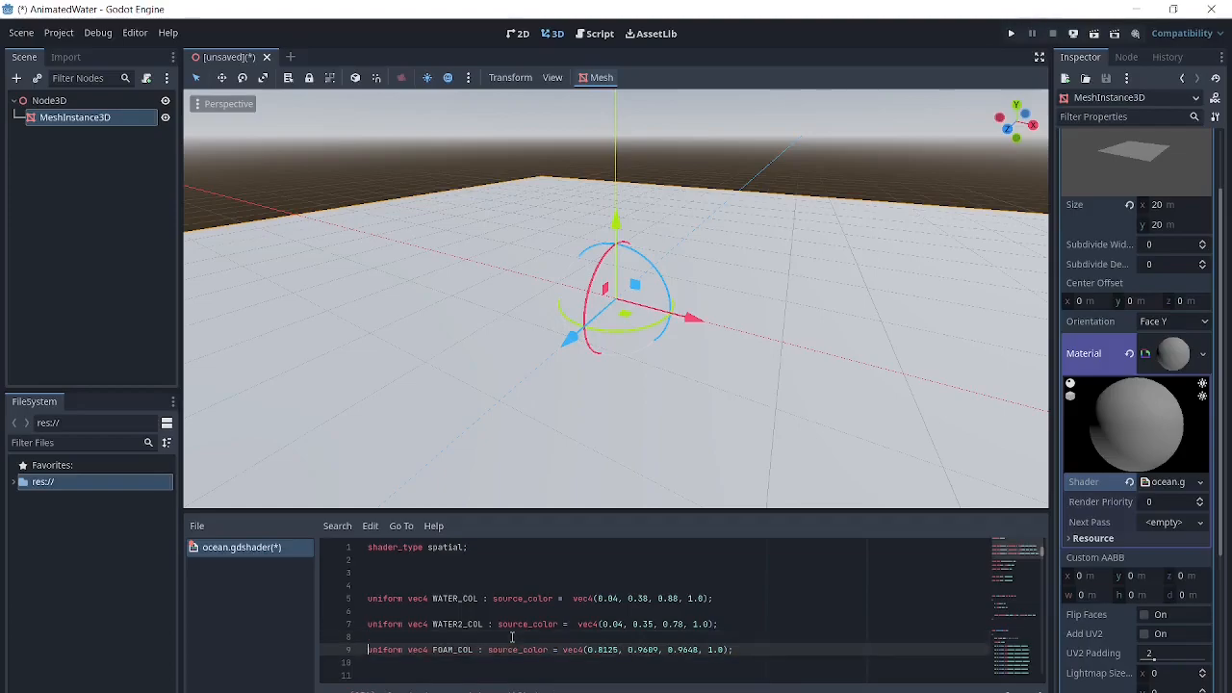
scroll(down, 3)
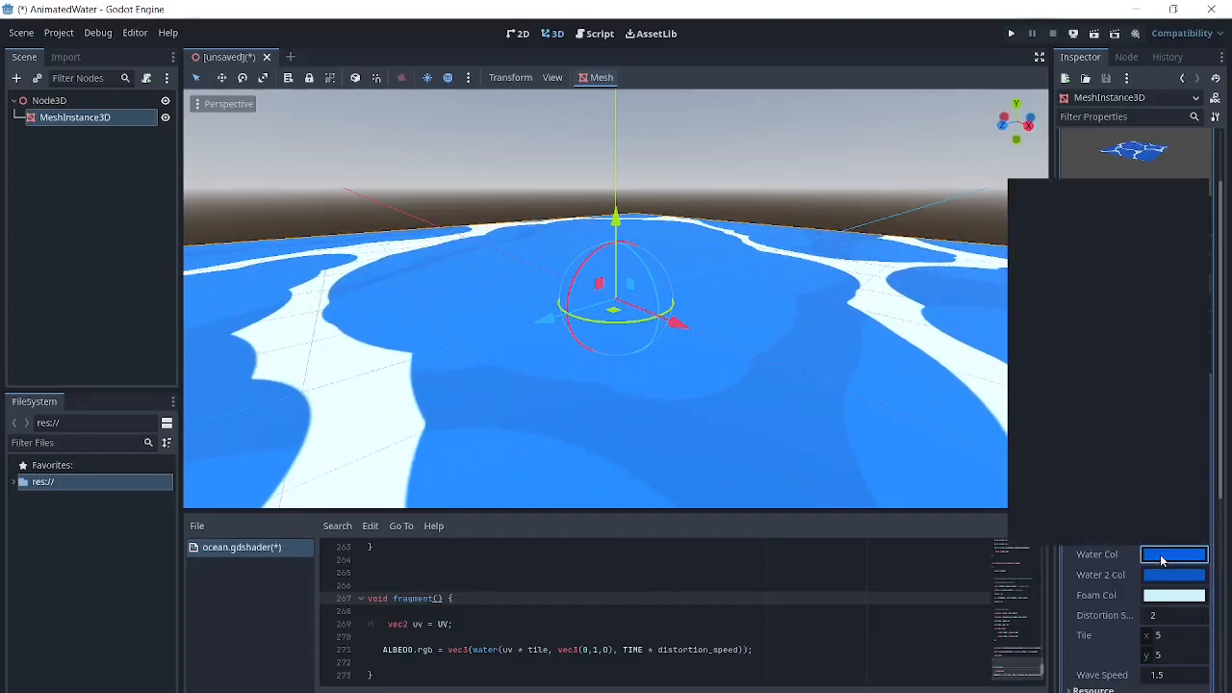
Make Water Col and Water 2 Col purple and set distortion to 4
click(1173, 553)
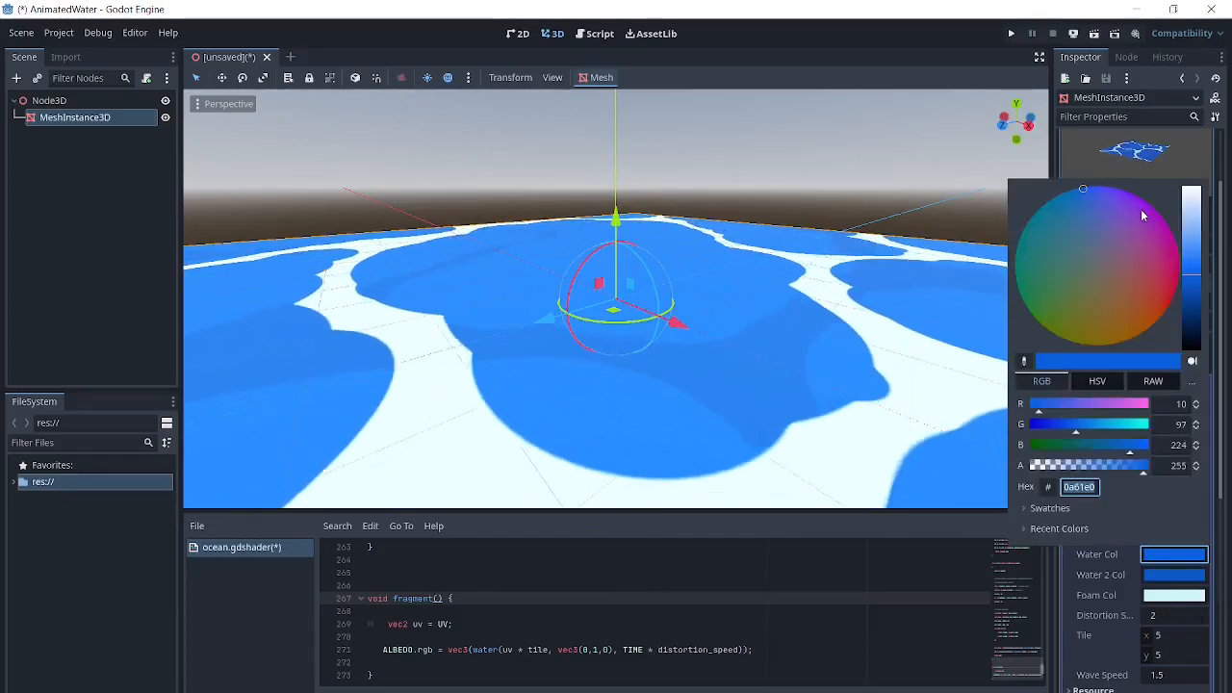
click(1134, 213)
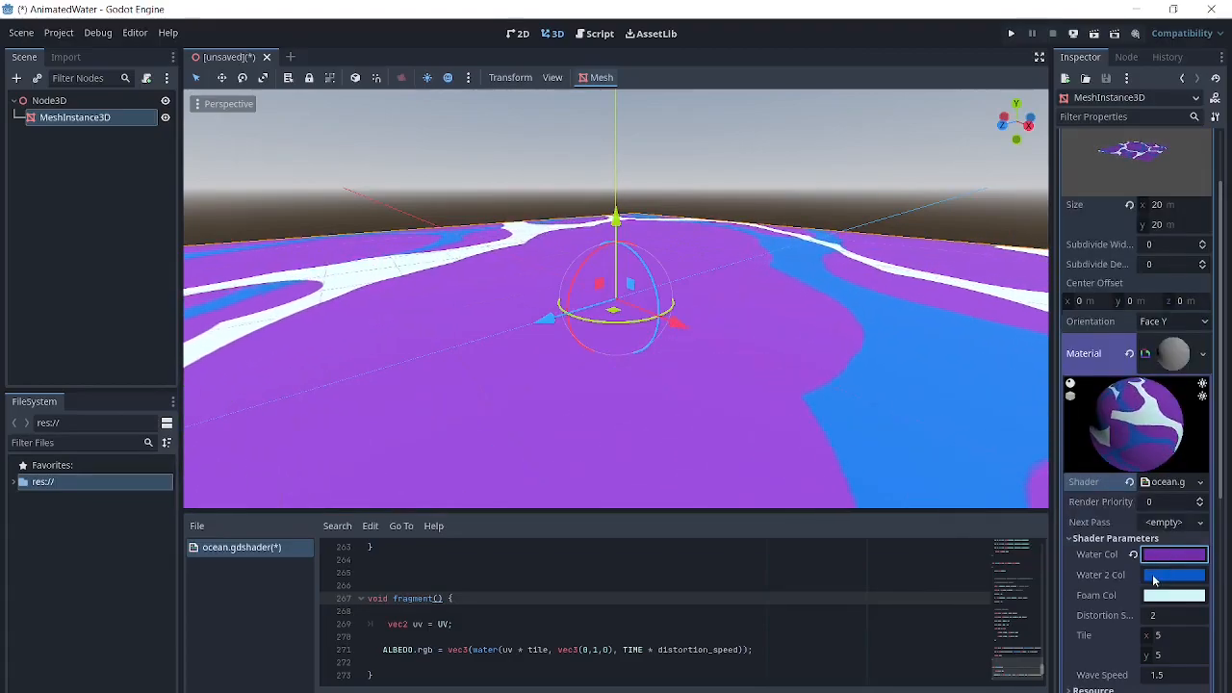
click(1174, 574)
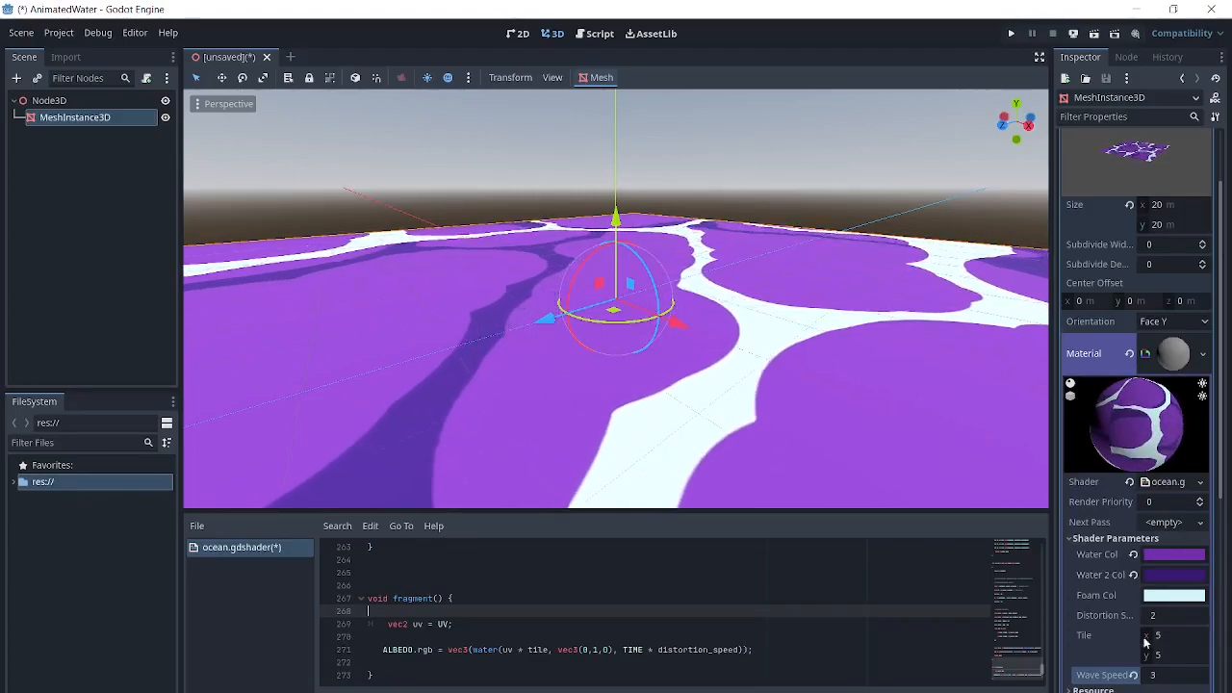
click(1172, 635)
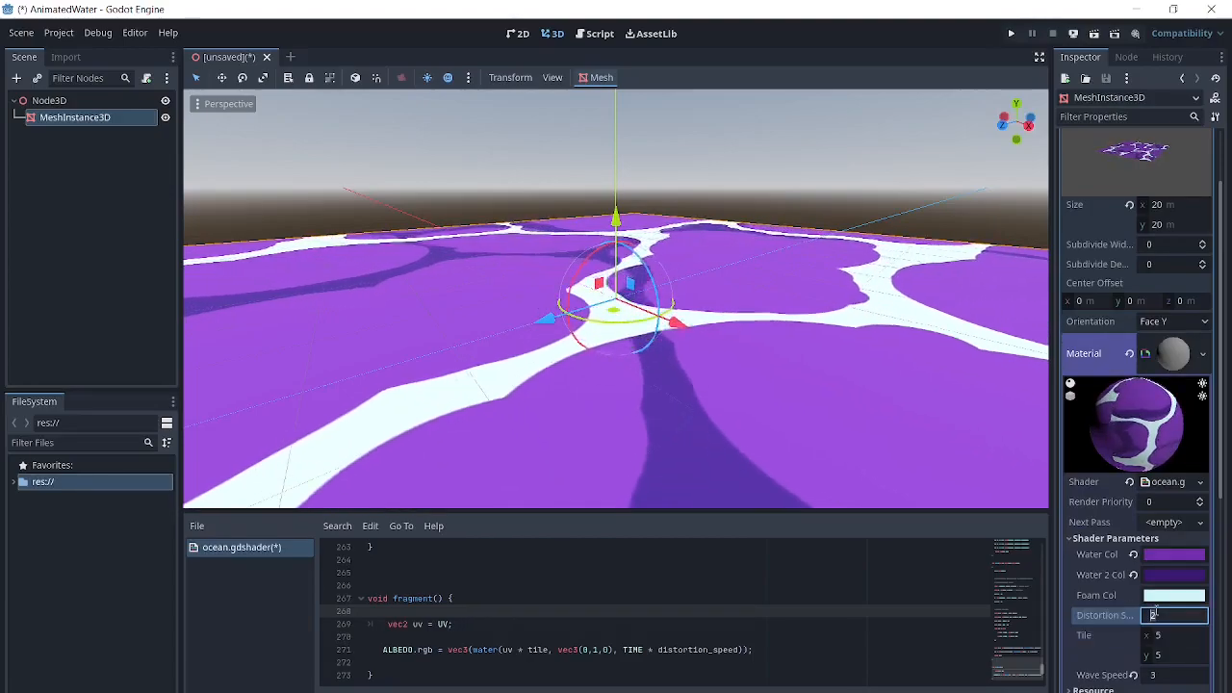
text(4)
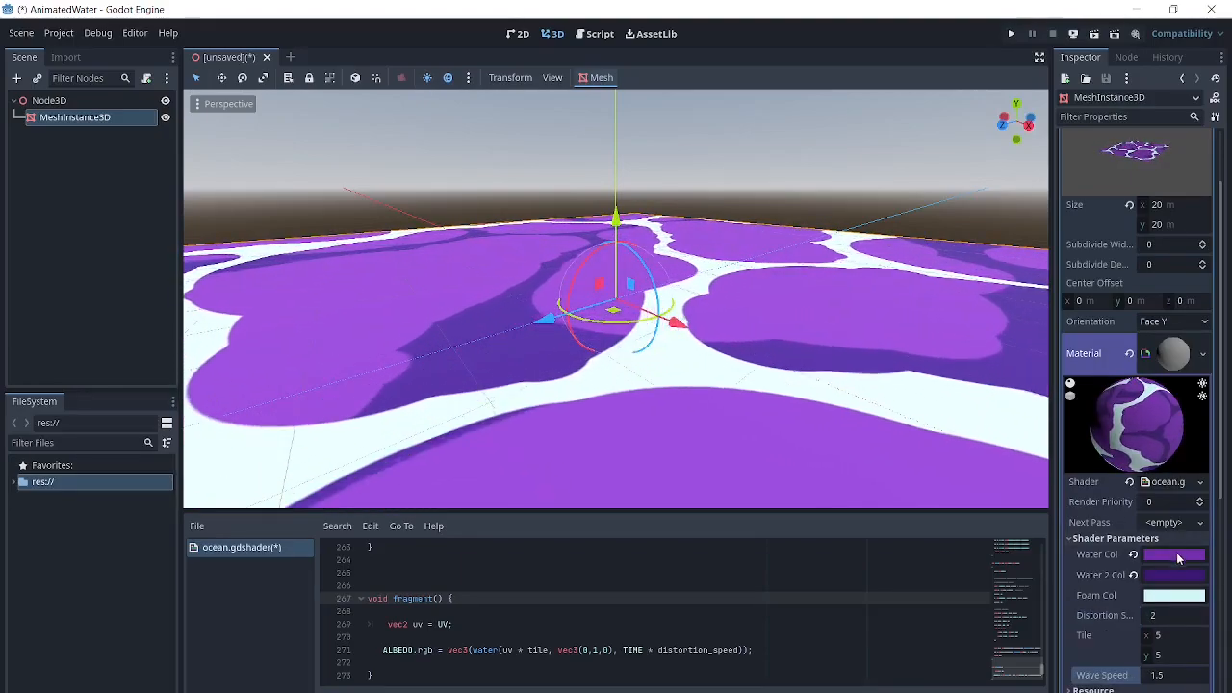
Shift the main water colour from purple to a vivid red in the picker
click(1174, 595)
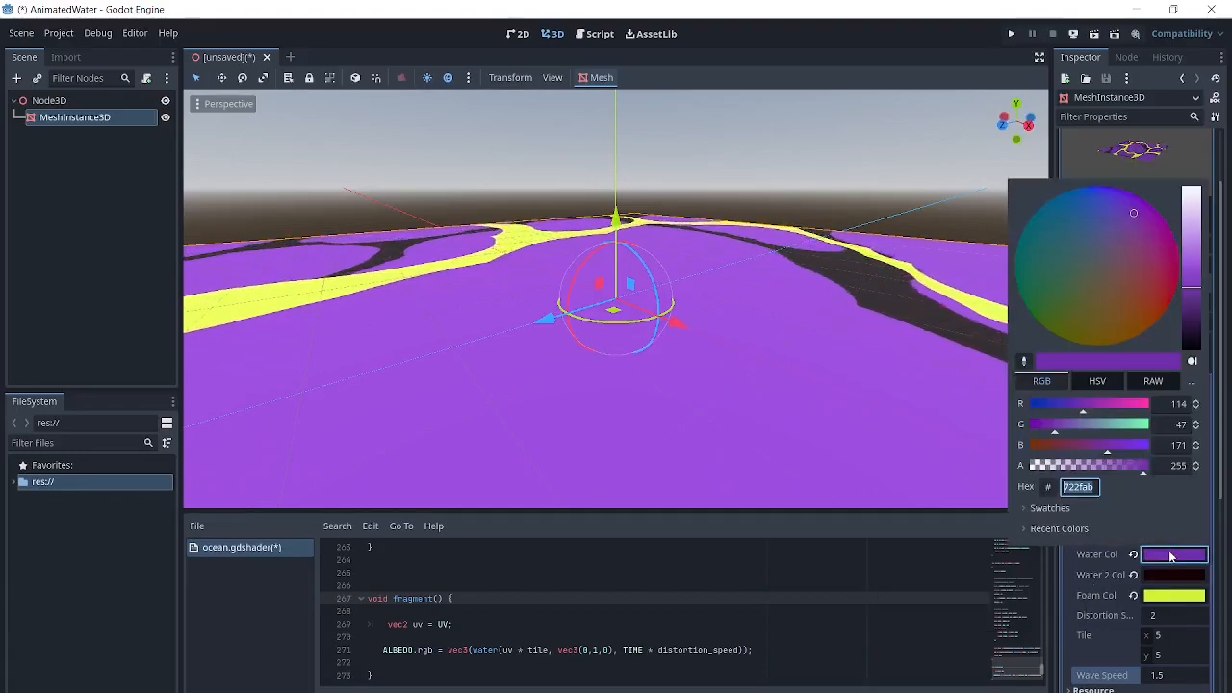
drag(1106, 451, 1034, 452)
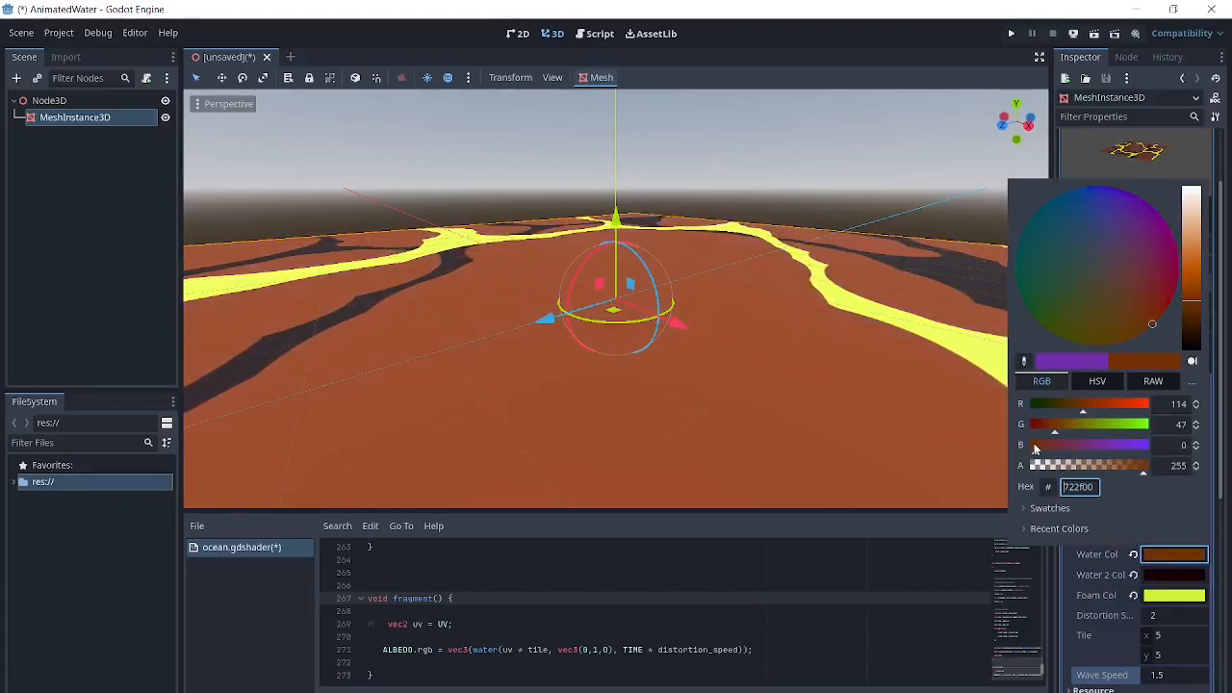
click(1160, 280)
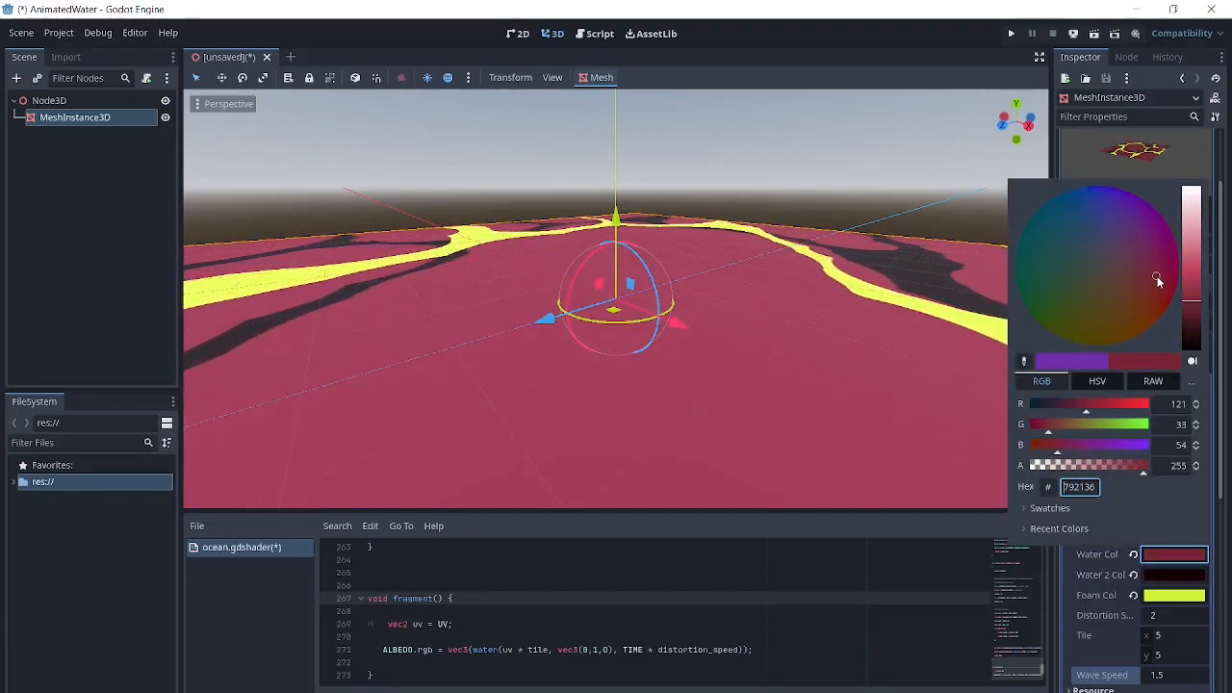
drag(1160, 279, 1170, 297)
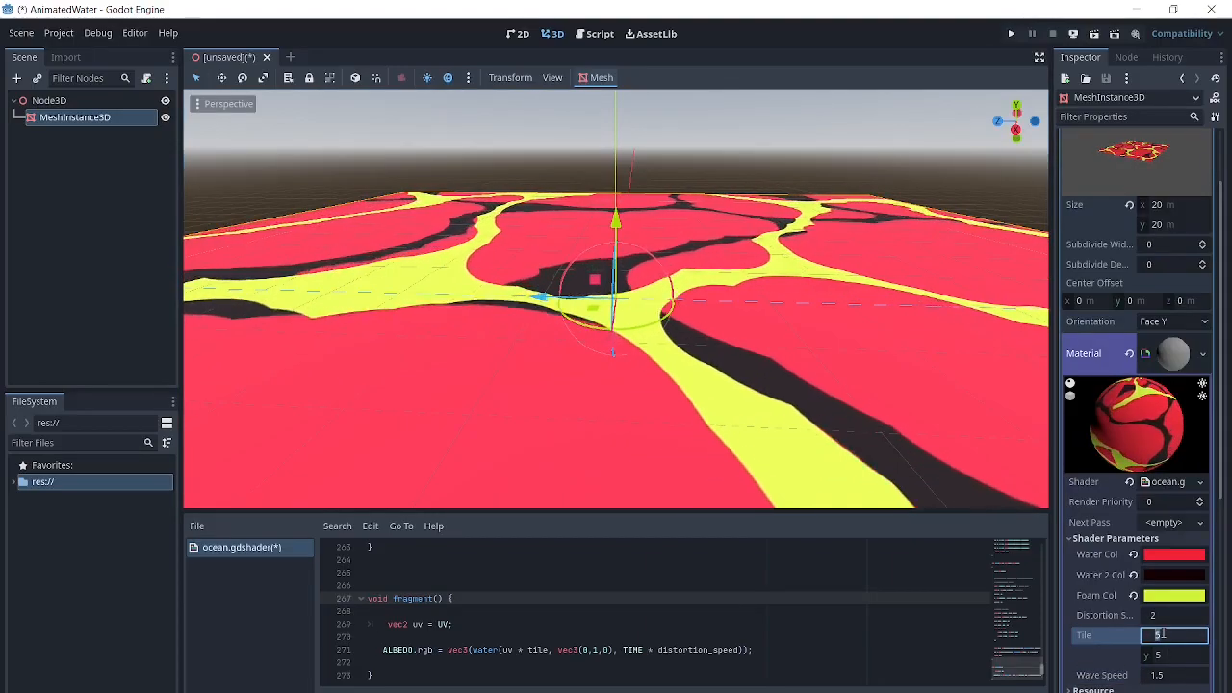
Set the shader's Tile x parameter to 10
text(10)
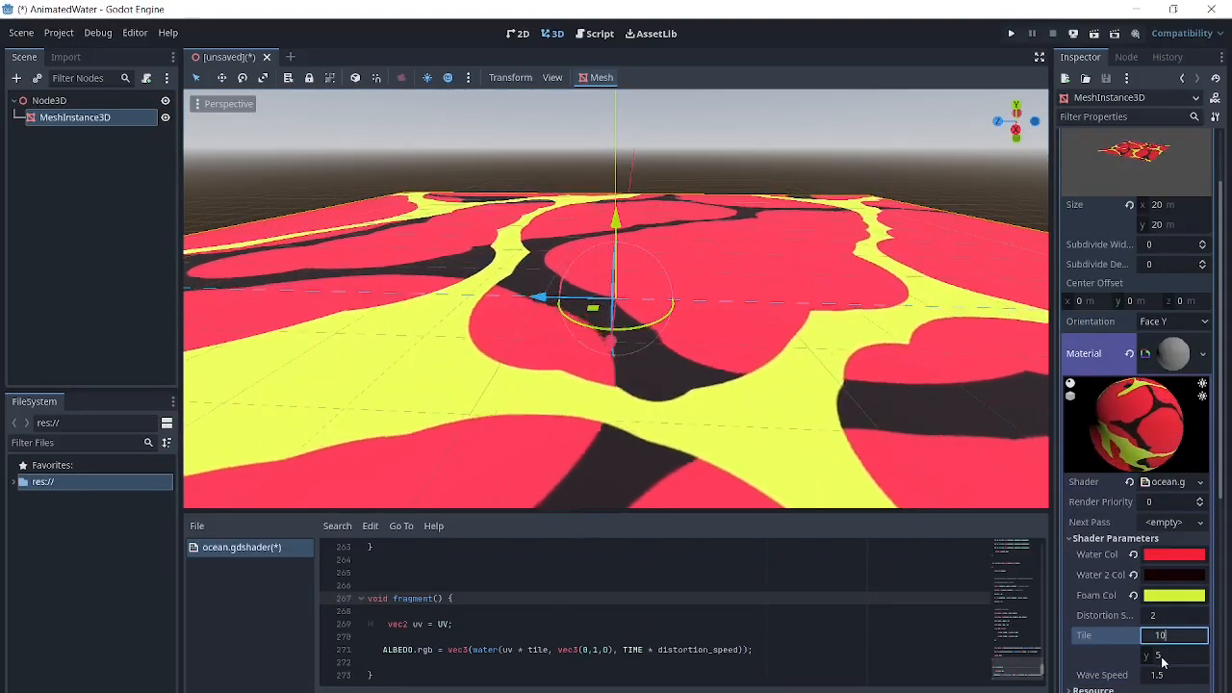